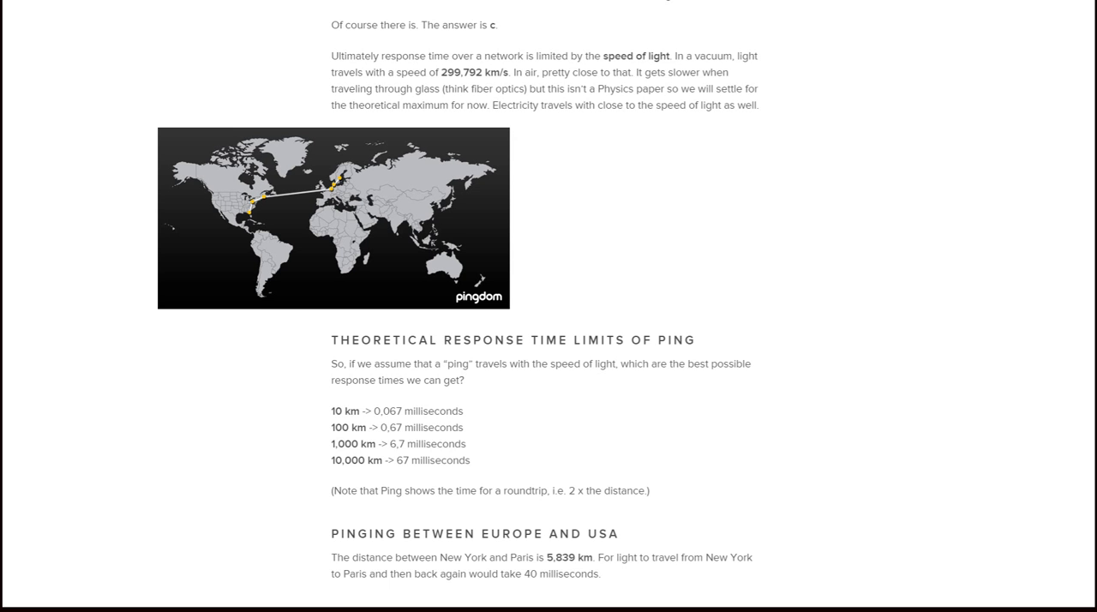
Highlight the 67 milliseconds figure for 10,000 km in the theoretical ping times list.
scroll(down, 3)
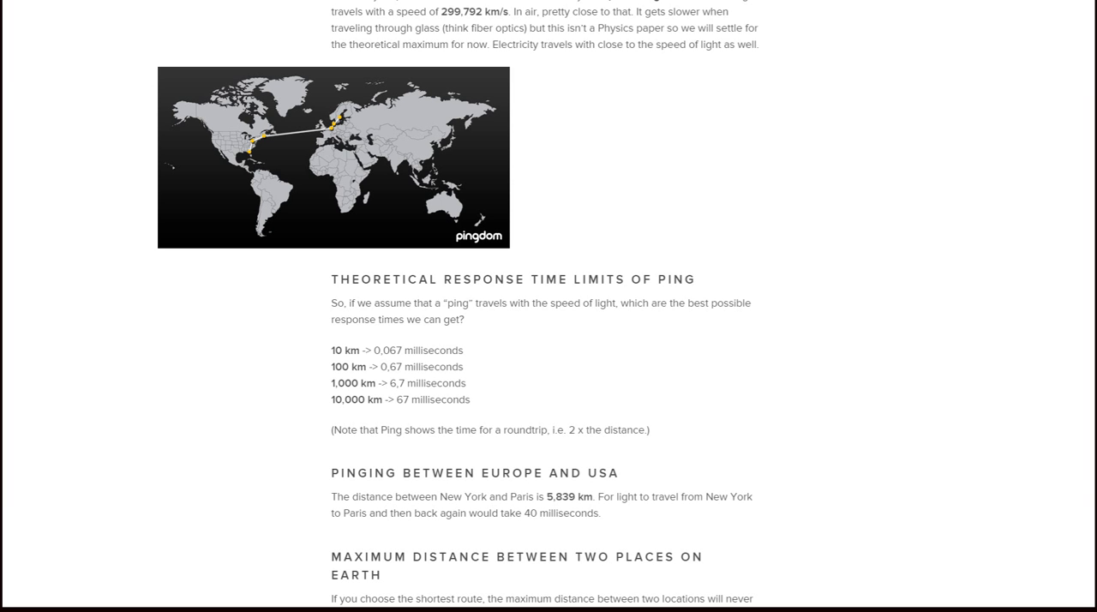
double_click(401, 399)
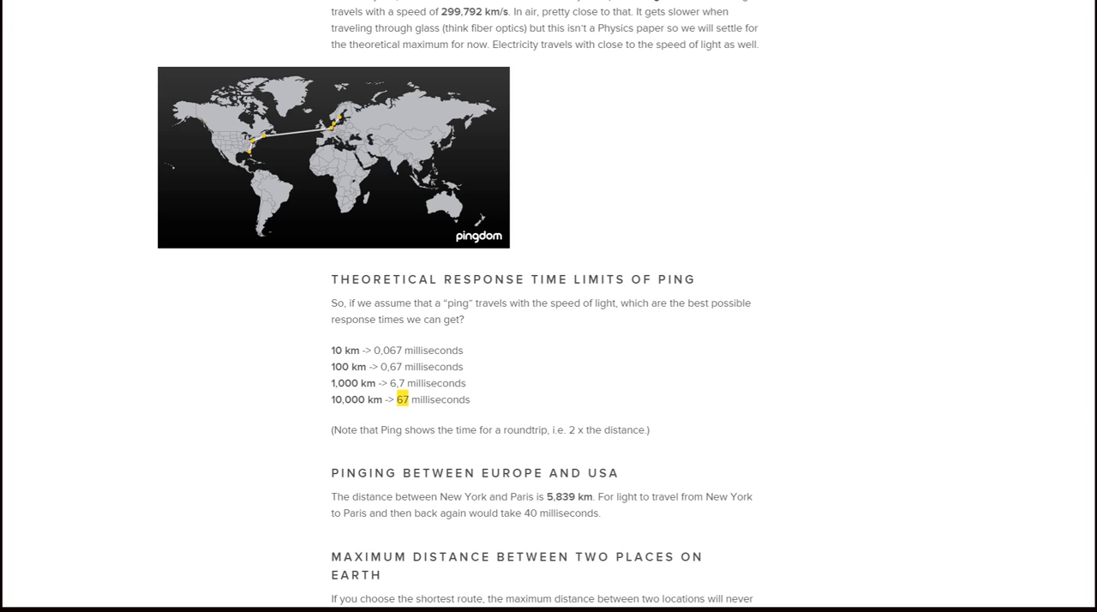